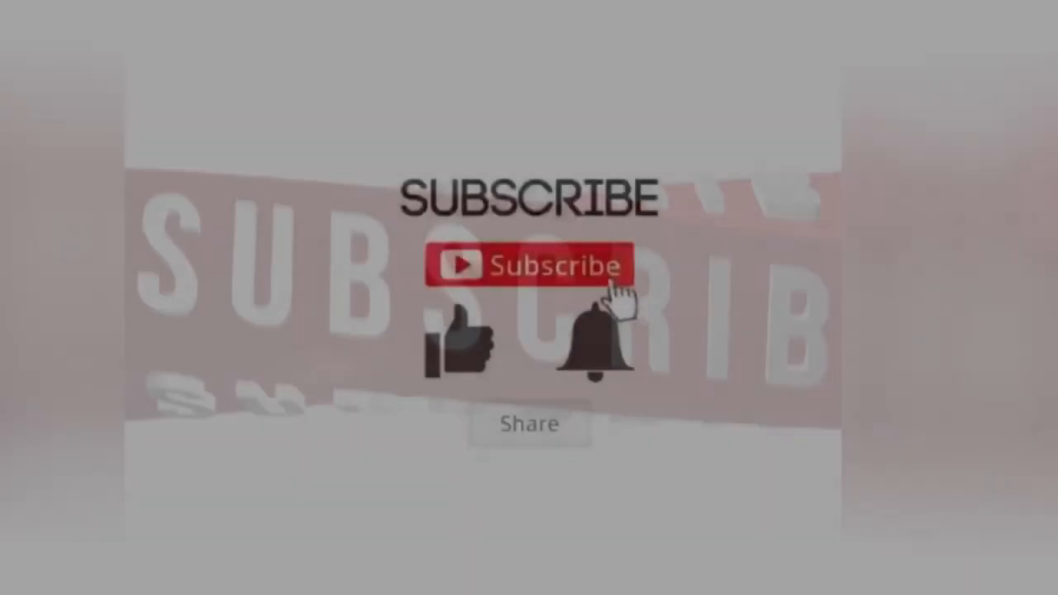
Step: Play the outro preview until Subscribed, a green like, and Turn On Notifications appear
click(529, 267)
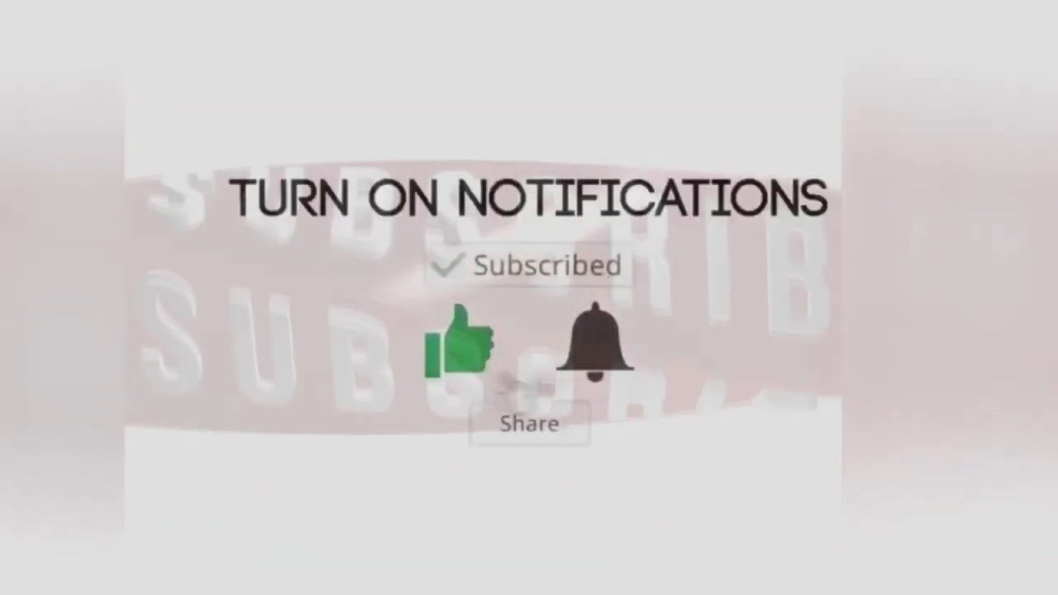